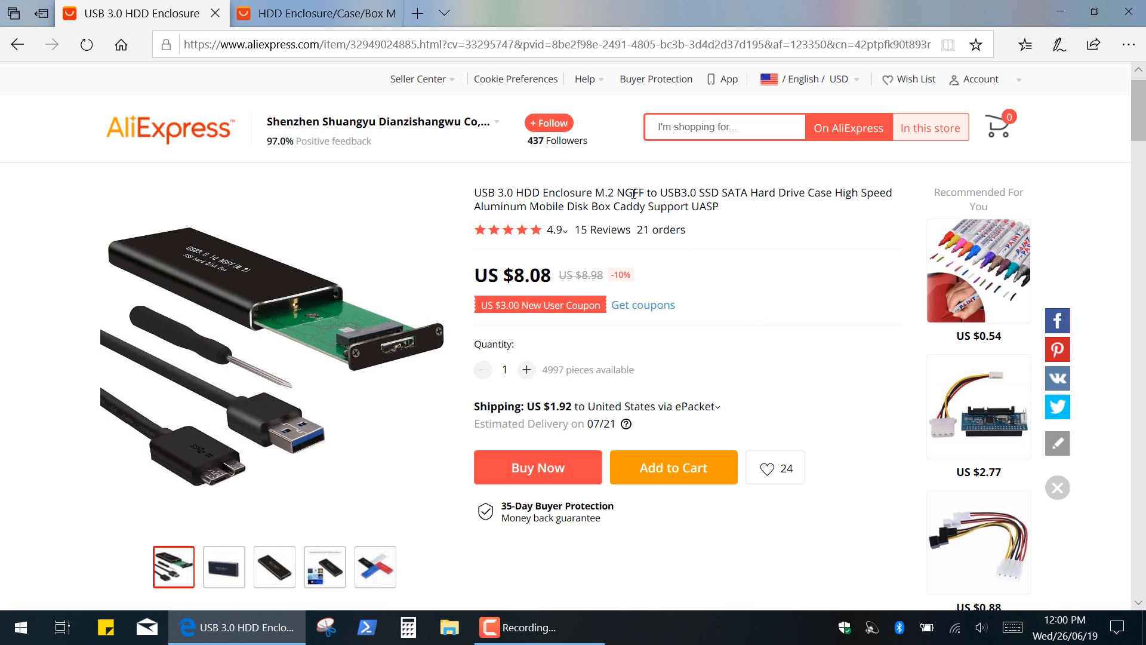
Download the MiniTool Partition Wizard Free Edition installer and show pw11-free.exe in Downloads.
{"action": "double_click", "coordinate": [627, 192]}
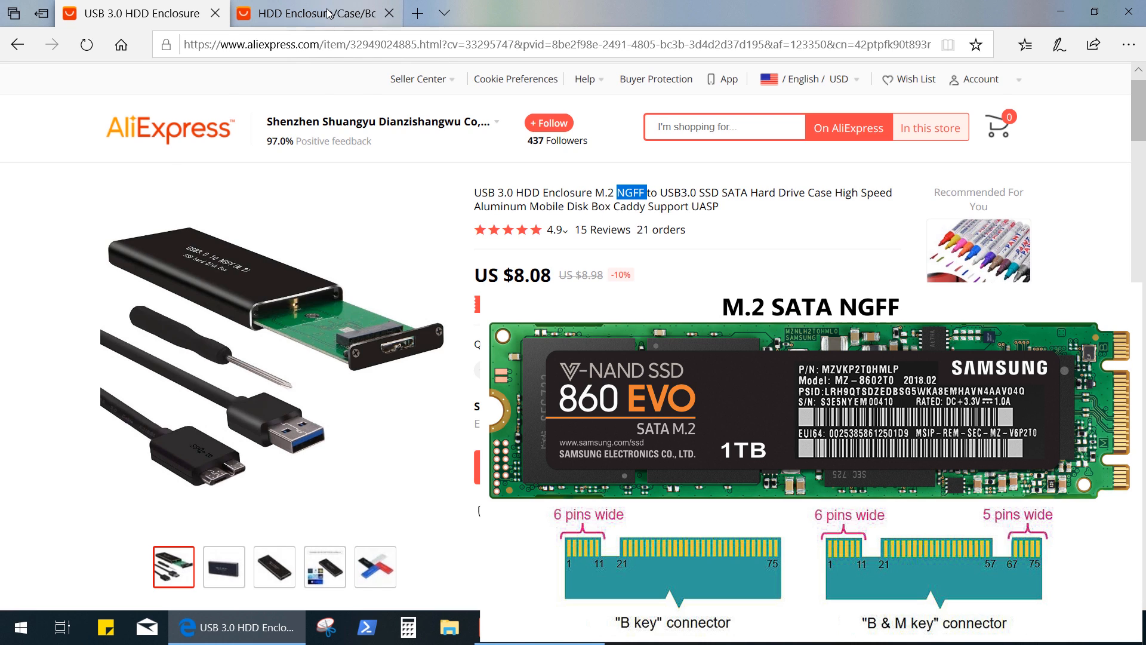
{"action": "left_click", "coordinate": [315, 13]}
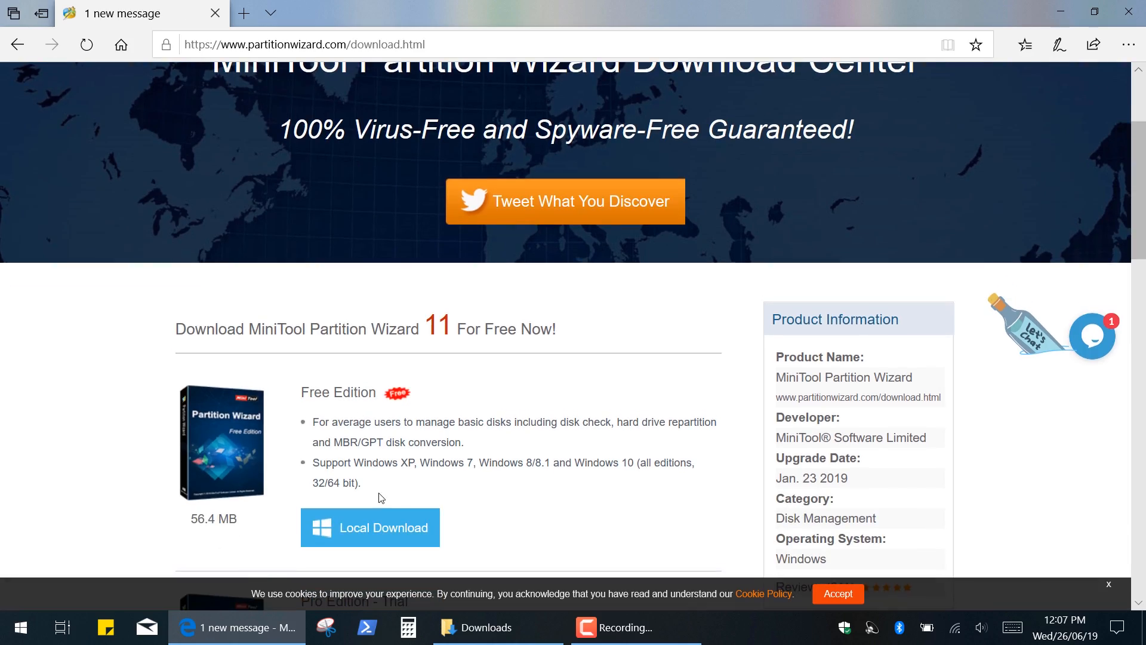
{"action": "left_click", "coordinate": [370, 528]}
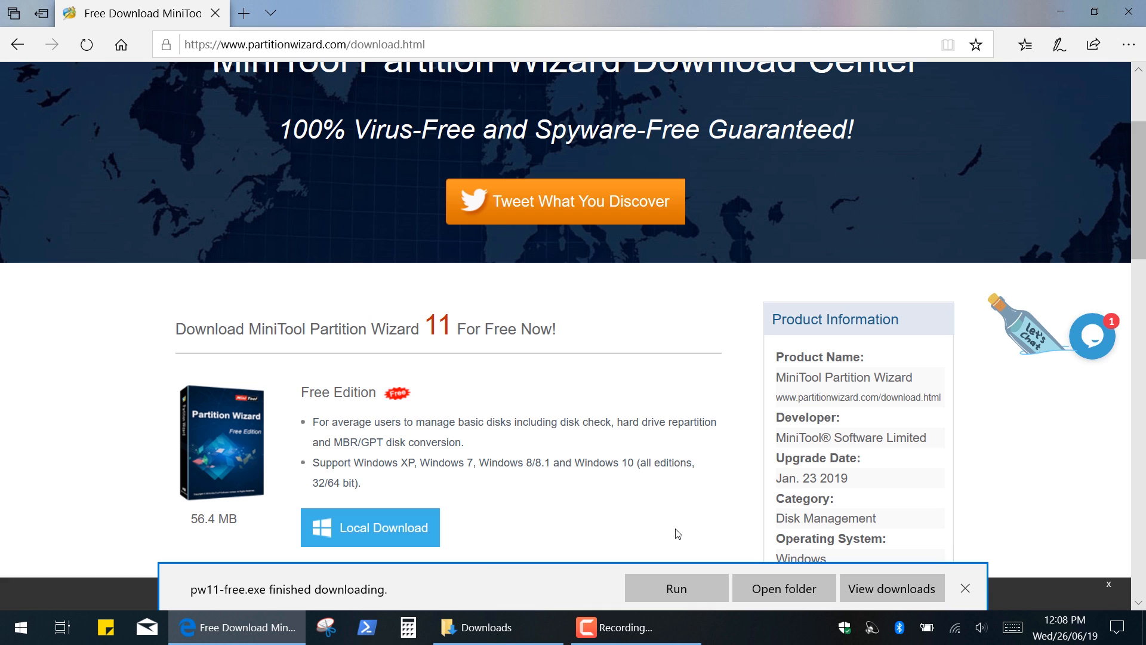
{"action": "left_click", "coordinate": [783, 588]}
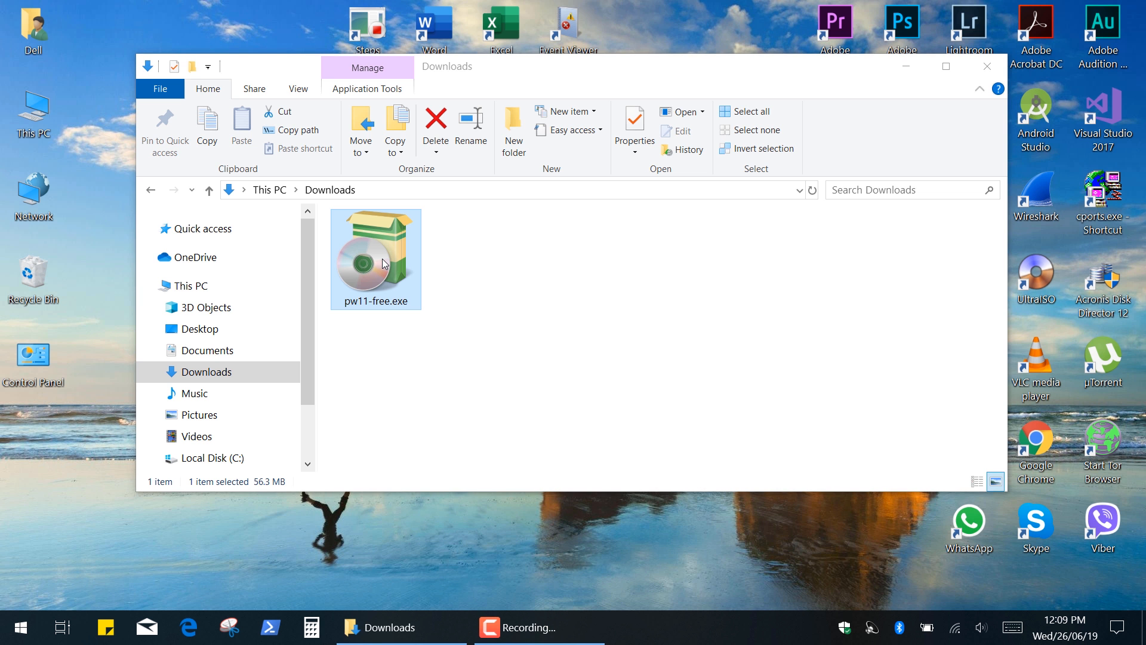
Install Partition Wizard Free 11 from pw11-free.exe with the default Start Menu folder and a desktop shortcut.
{"action": "double_click", "coordinate": [375, 257]}
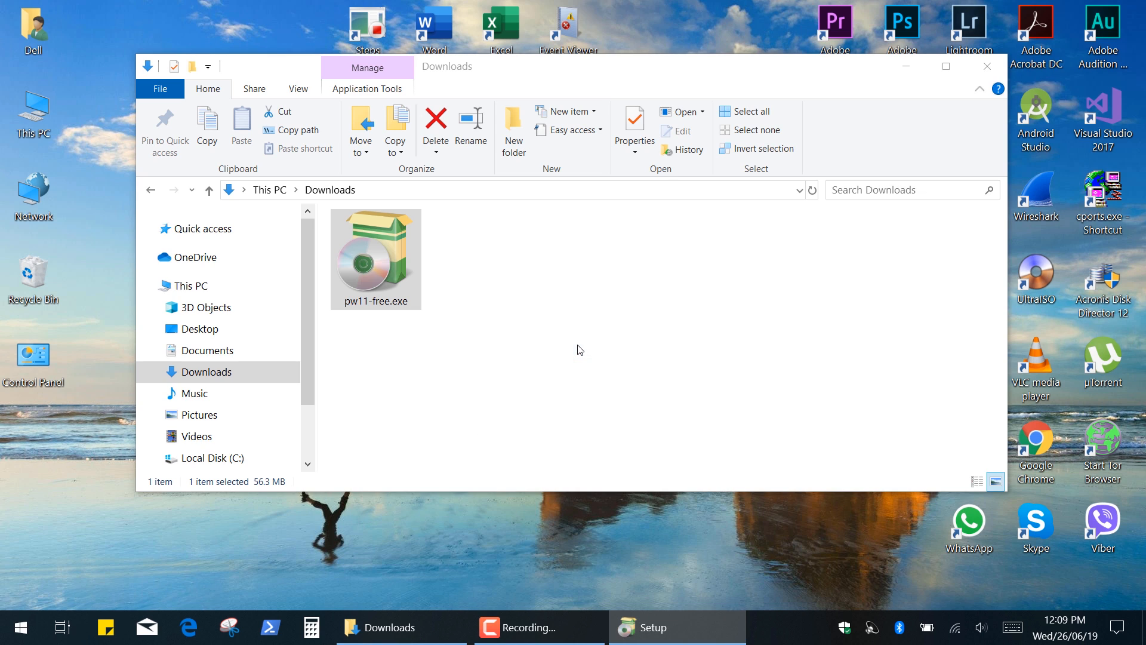
{"action": "double_click", "coordinate": [375, 258]}
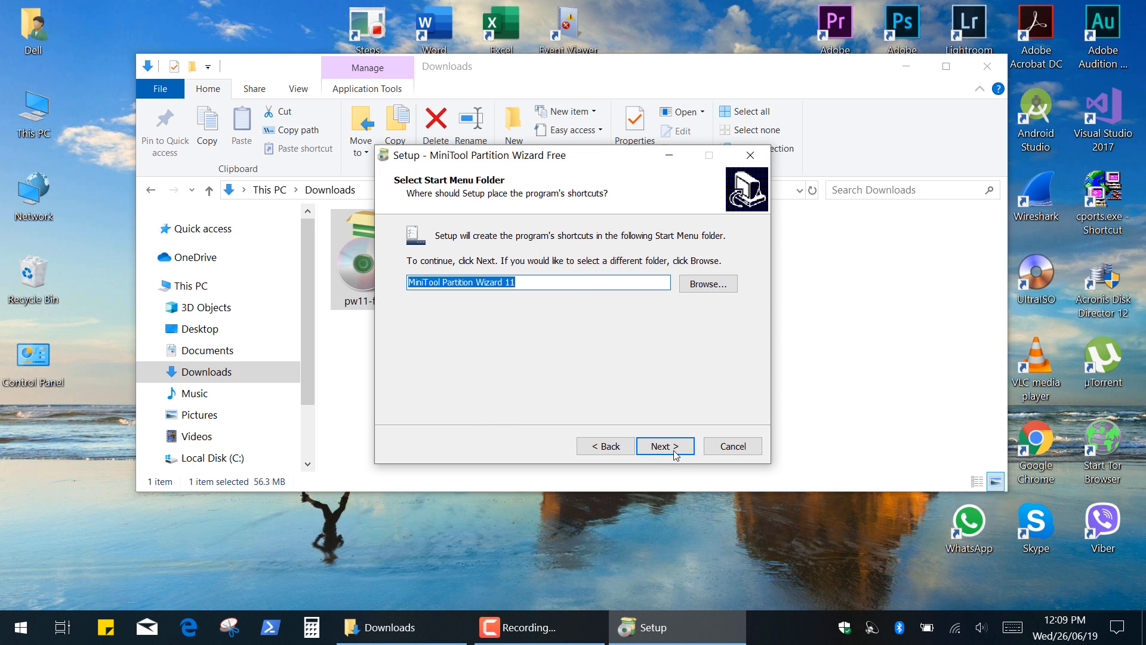
{"action": "left_click", "coordinate": [664, 446]}
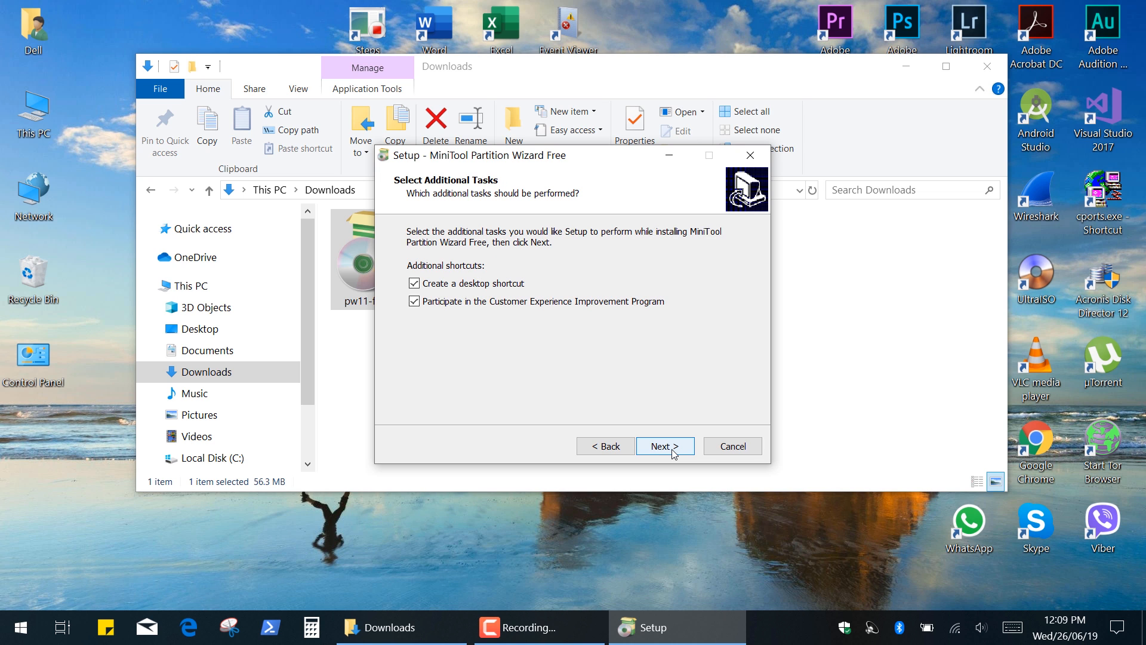
{"action": "left_click", "coordinate": [665, 446]}
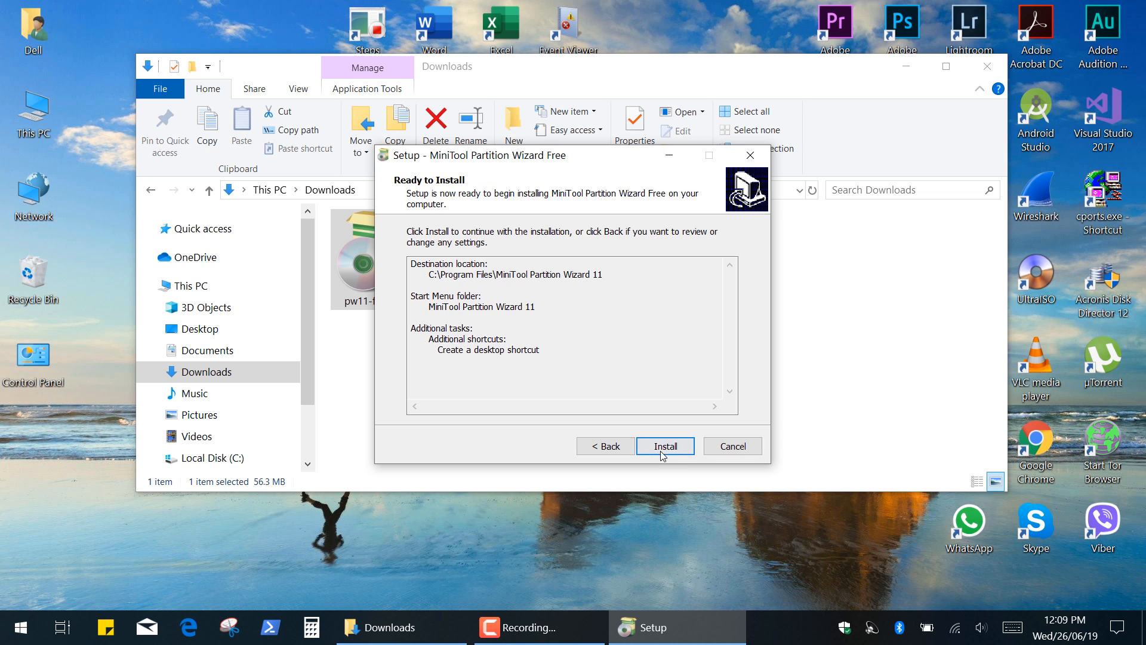
{"action": "left_click", "coordinate": [664, 446]}
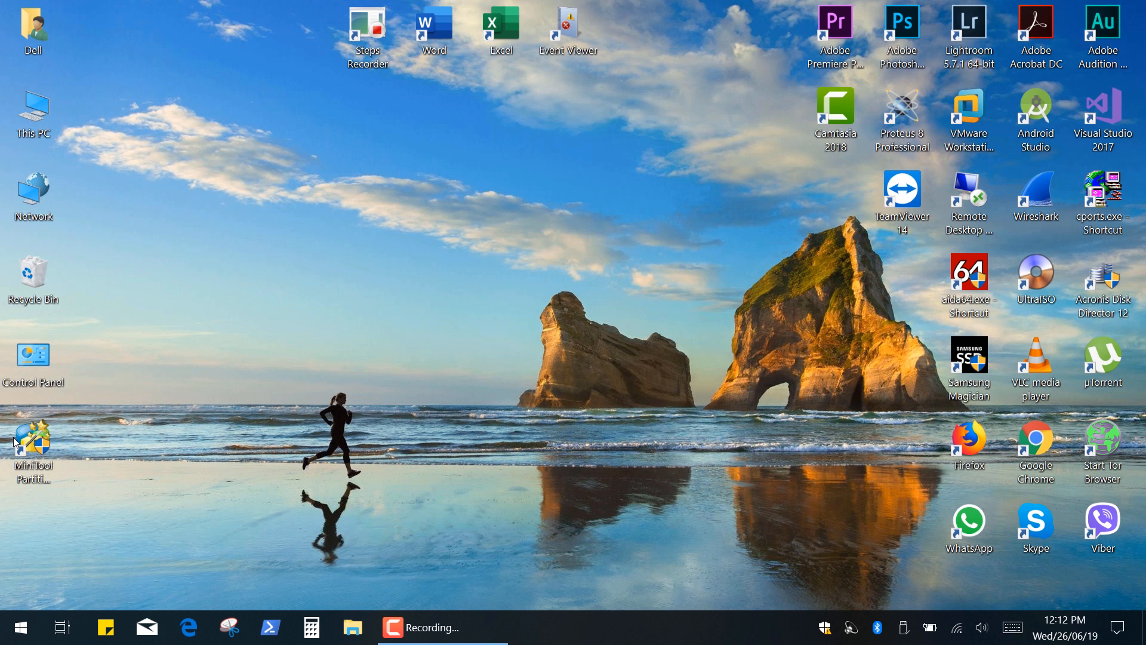
Launch Partition Wizard and pick Disk 1, the 465.76 GB Samsung SSD 850 EVO, as copy source.
{"action": "double_click", "coordinate": [32, 439]}
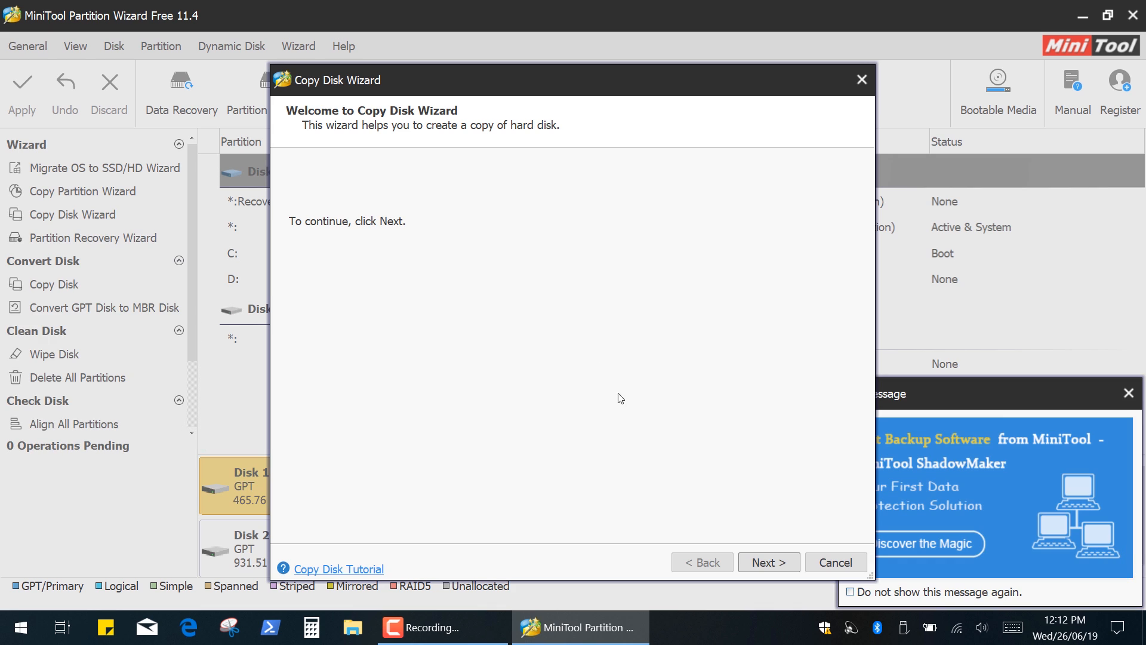
{"action": "left_click", "coordinate": [768, 563]}
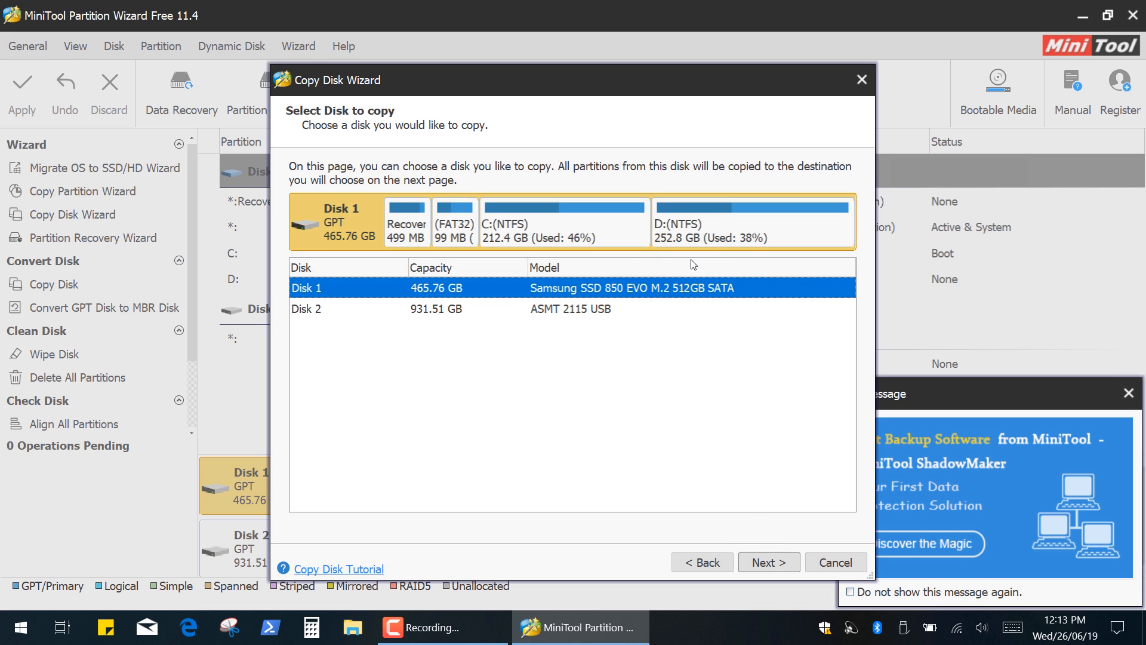
{"action": "mouse_move", "coordinate": [784, 262]}
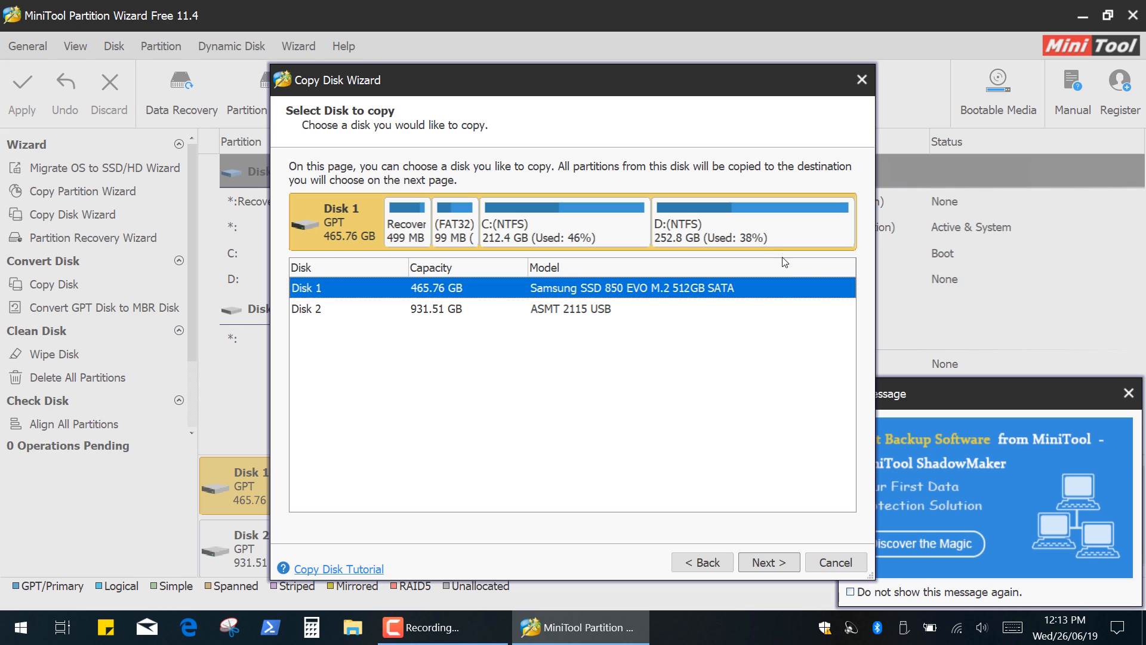
{"action": "left_click", "coordinate": [767, 563]}
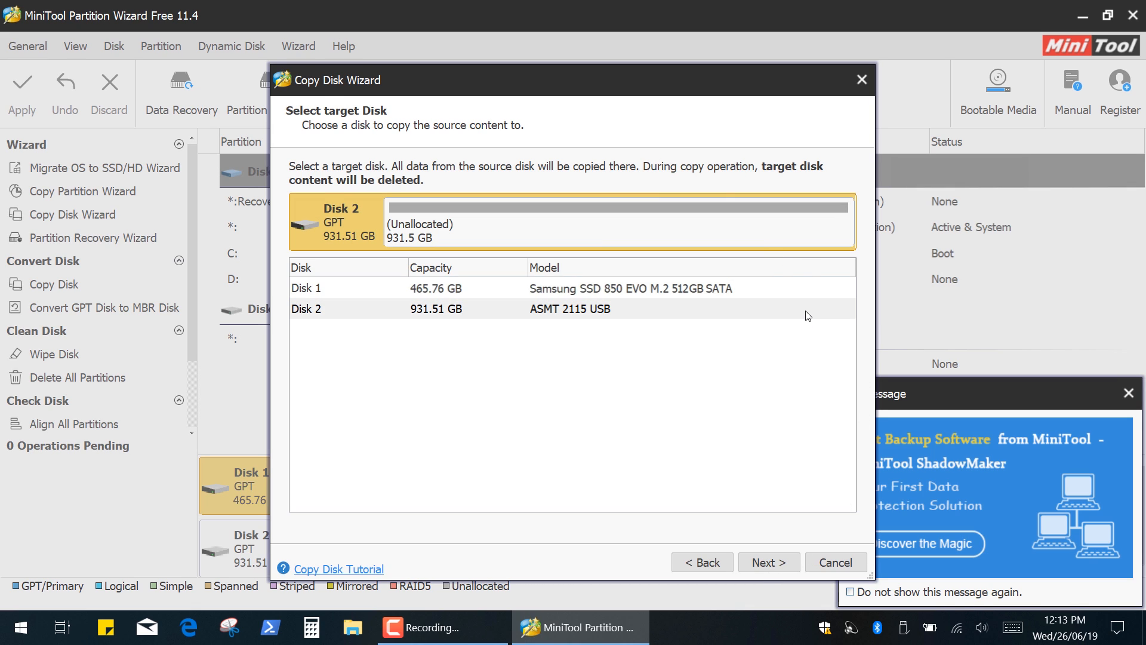
Target the 931.51 GB Disk 2 and resize the copied partitions to 403.0 GB and 527.9 GB.
{"action": "left_click", "coordinate": [768, 563]}
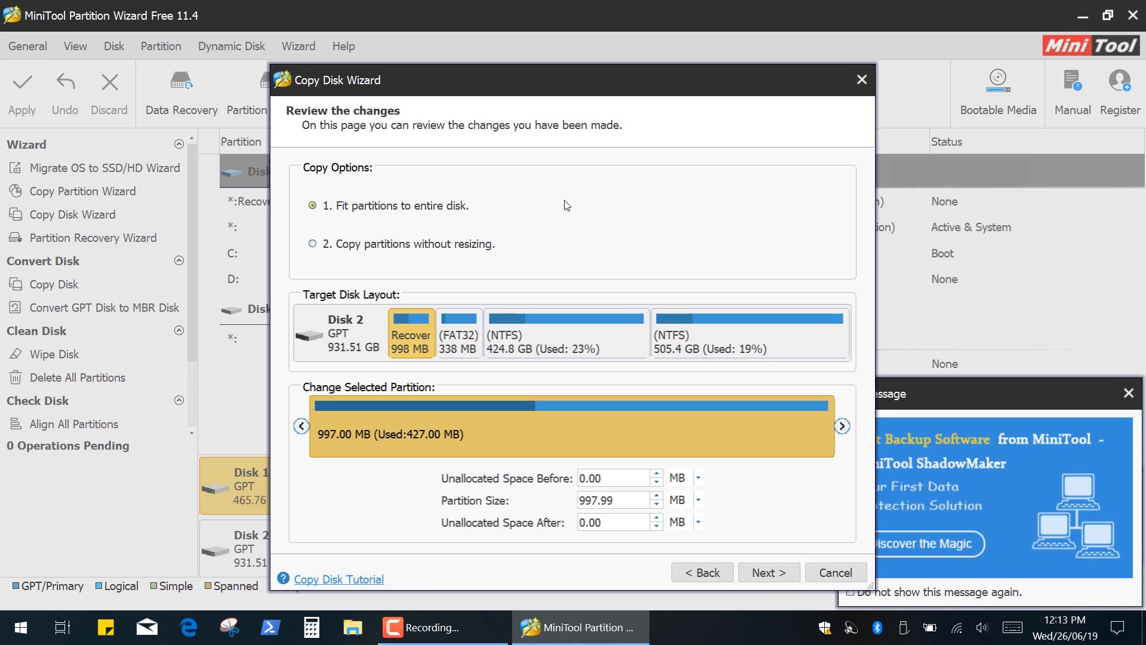
{"action": "mouse_move", "coordinate": [516, 255]}
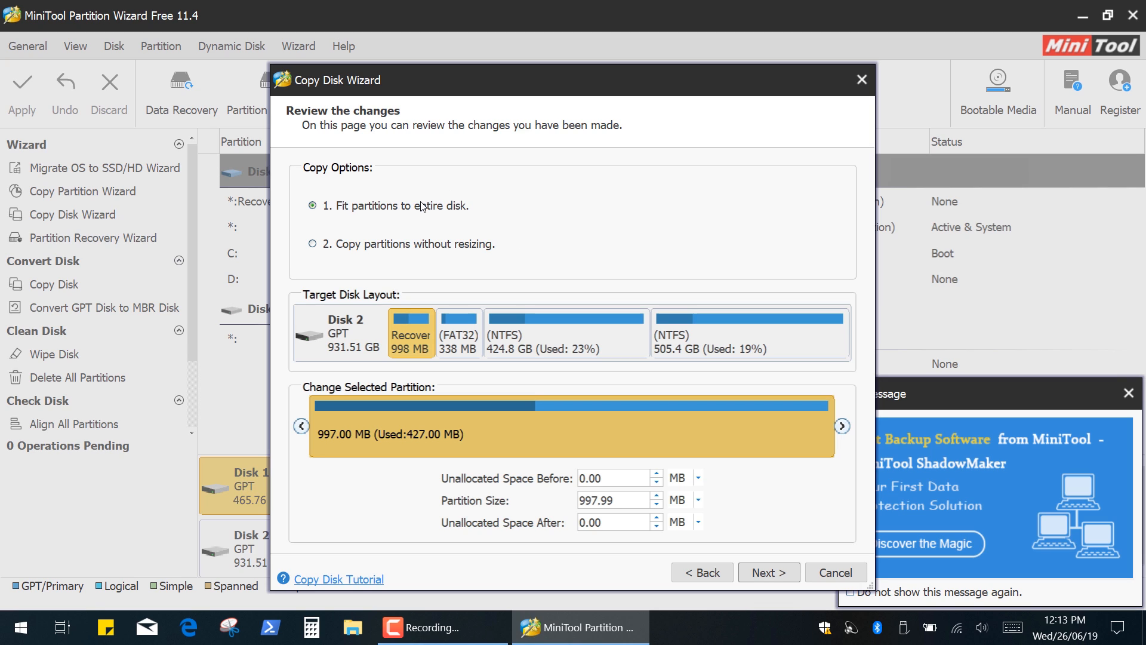
{"action": "mouse_move", "coordinate": [485, 239]}
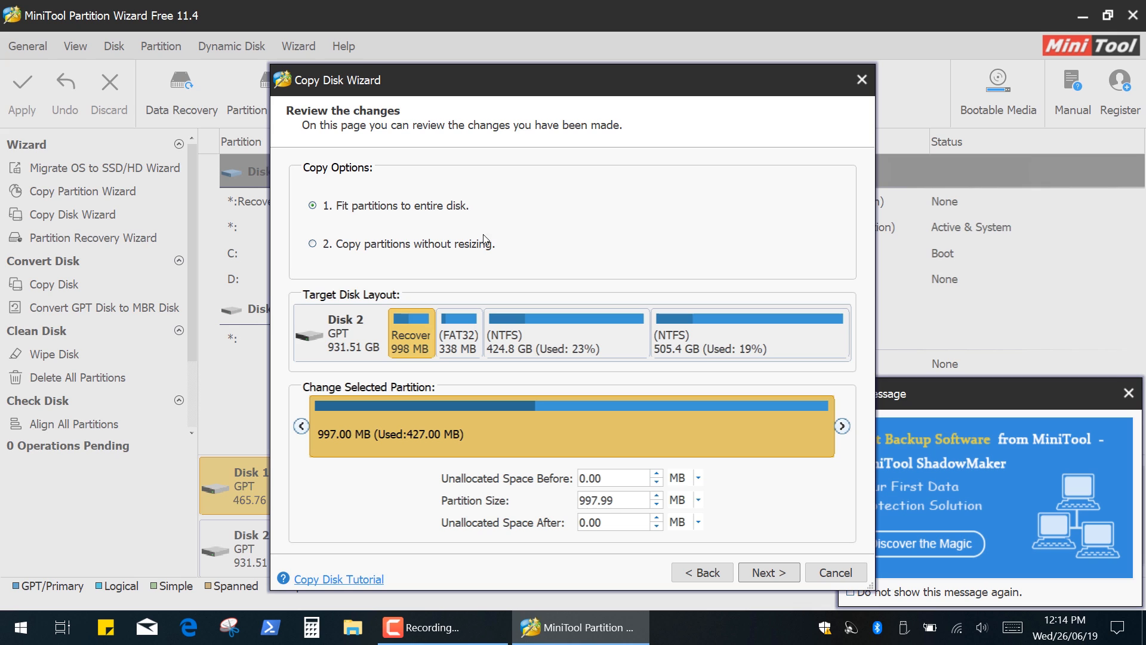
{"action": "left_click", "coordinate": [312, 244]}
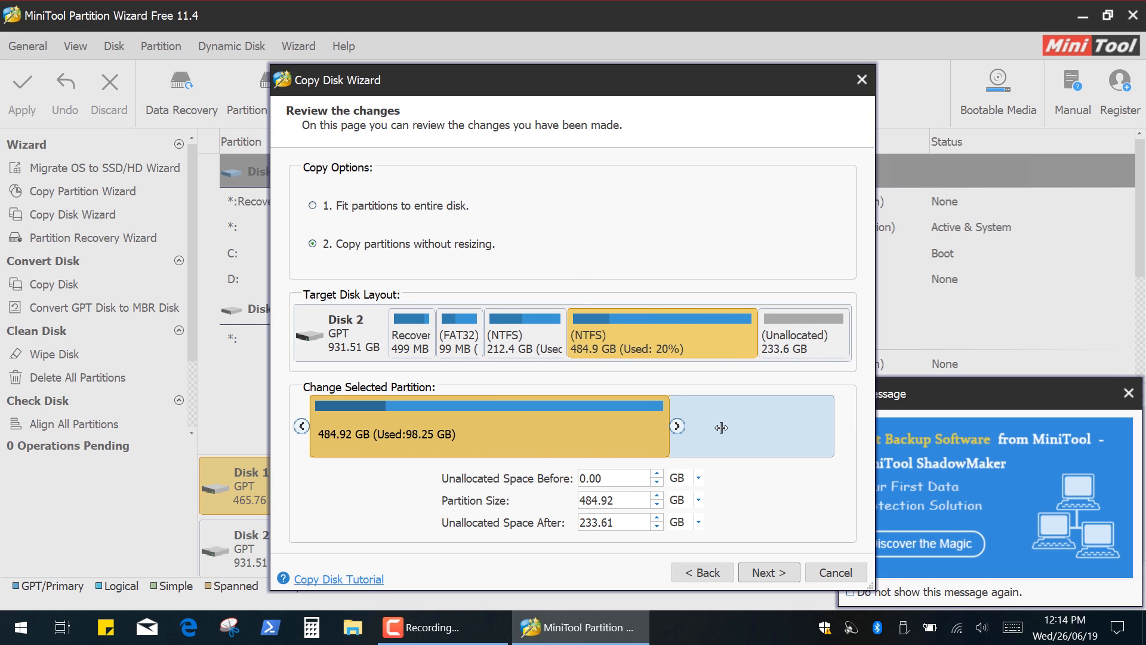
{"action": "left_click", "coordinate": [524, 333]}
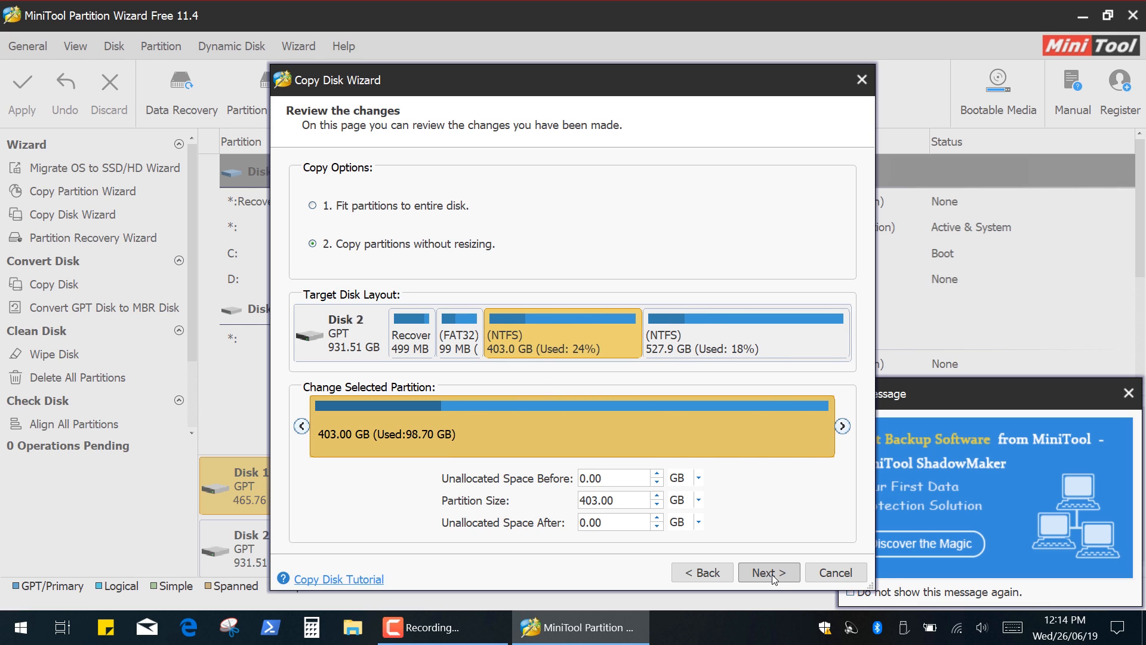
{"action": "left_click", "coordinate": [768, 572]}
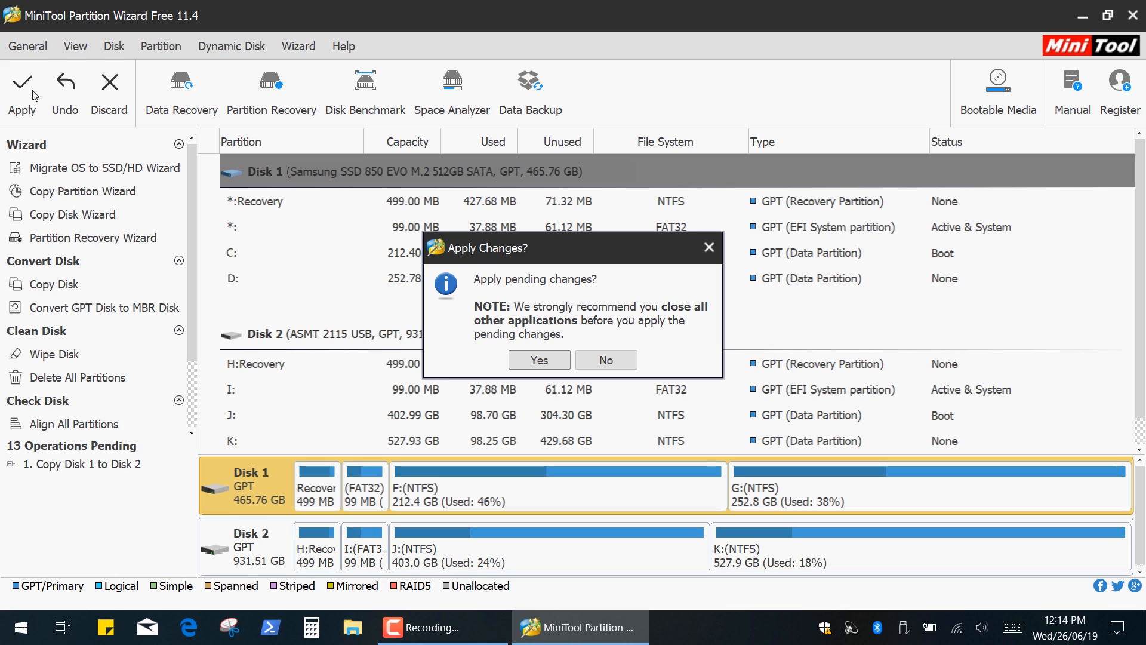
Apply the pending disk copy and restart now, since drive C: is in use.
{"action": "left_click", "coordinate": [536, 360]}
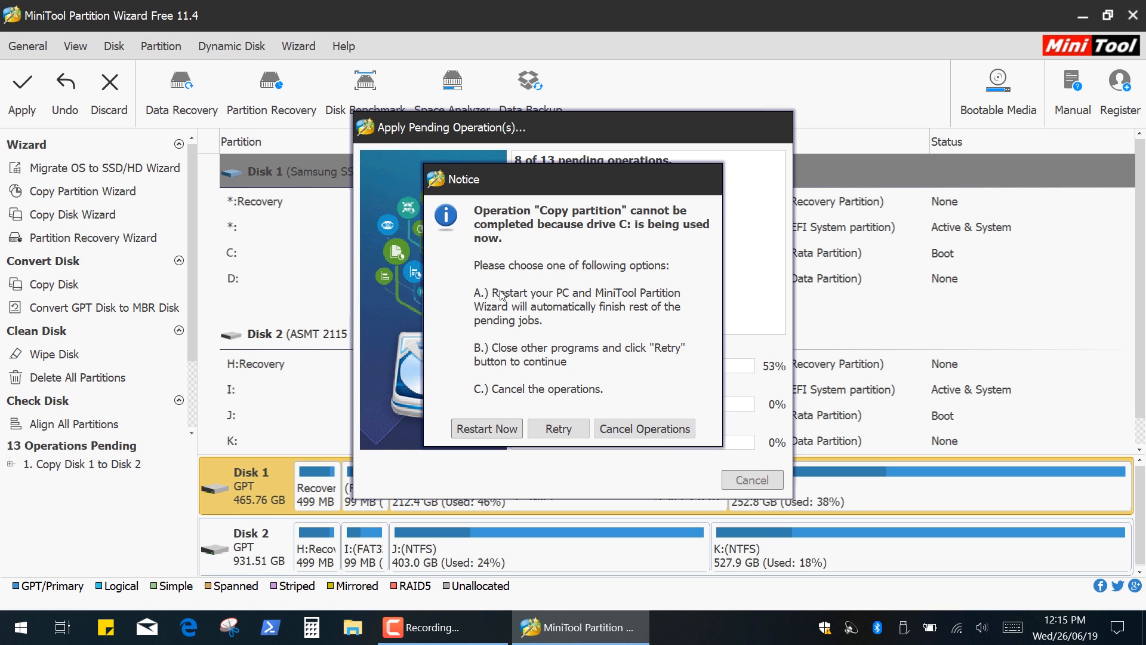
{"action": "mouse_move", "coordinate": [502, 403]}
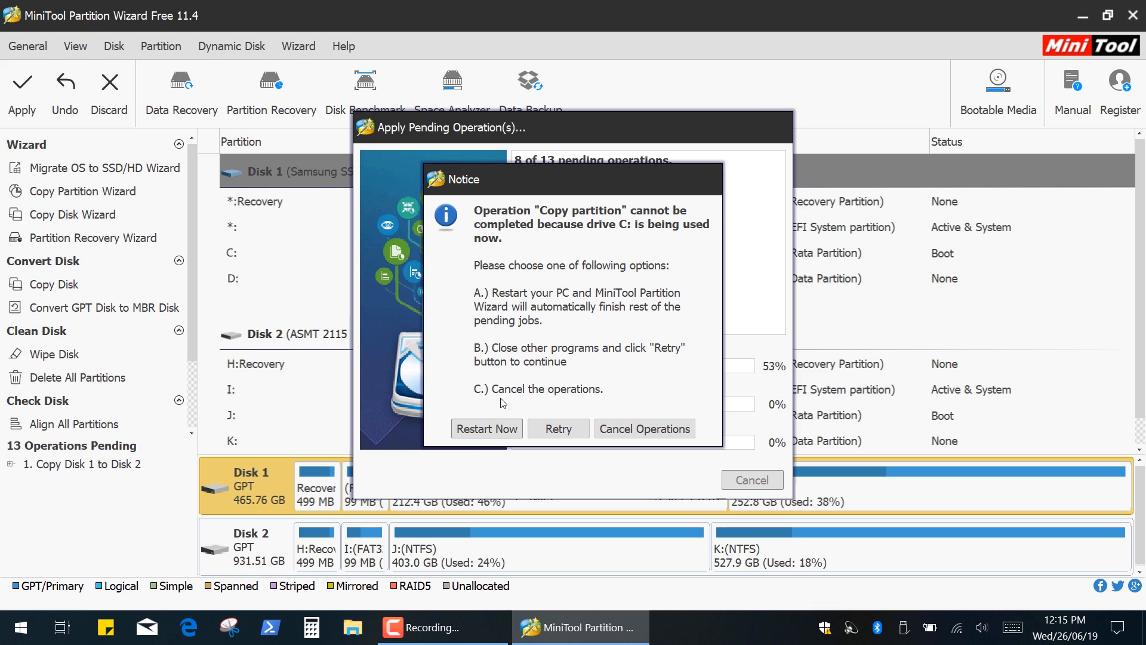
{"action": "left_click", "coordinate": [486, 429]}
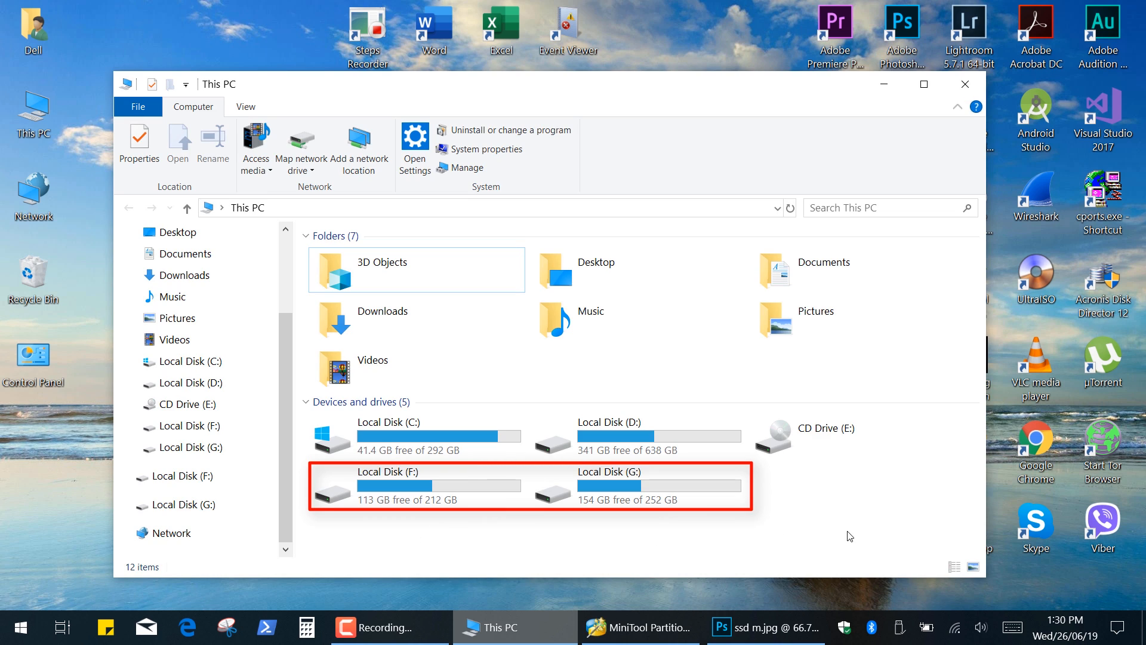
Relaunch Partition Wizard and open Disk & Partition Management.
{"action": "left_click", "coordinate": [637, 628]}
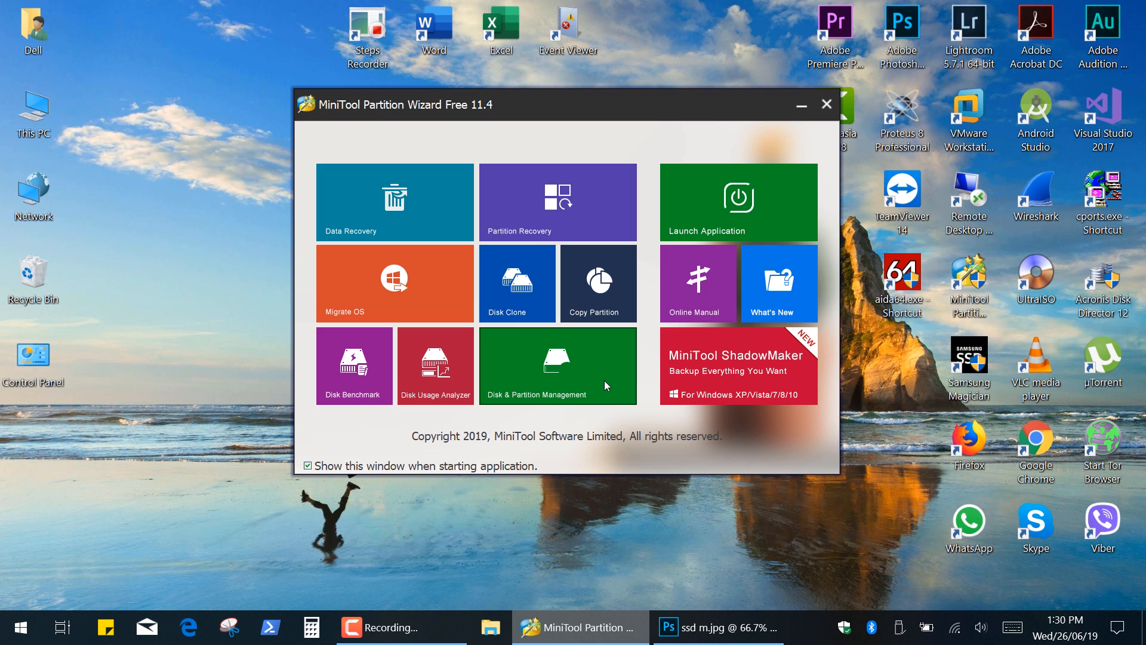
{"action": "left_click", "coordinate": [557, 365]}
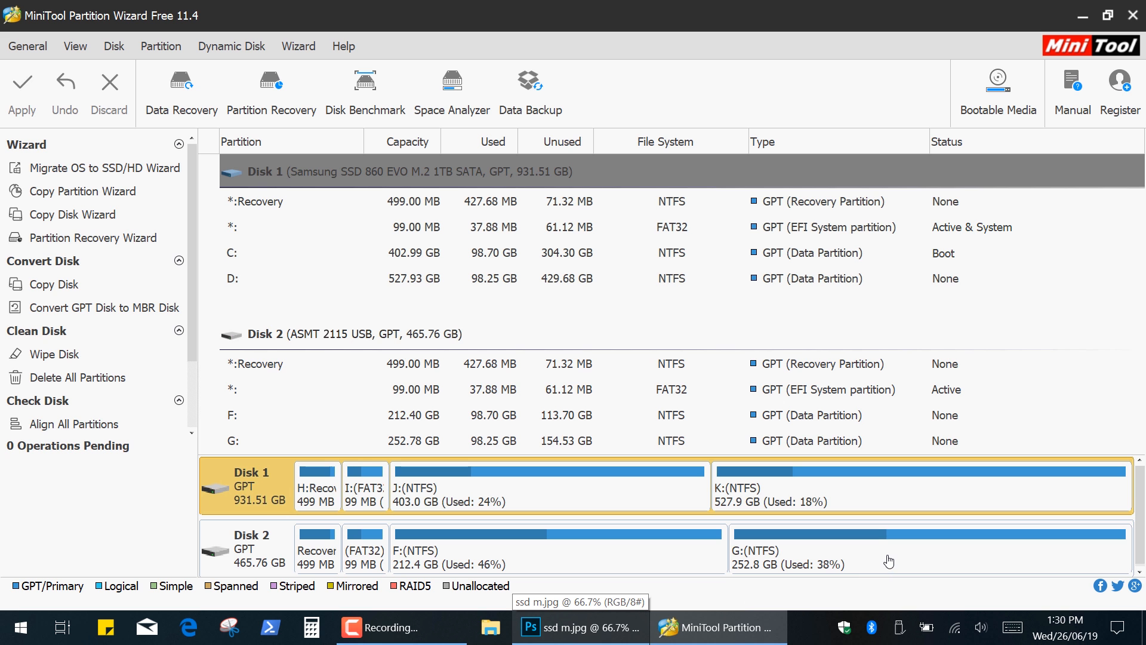
Delete partitions G and F on USB Disk 2, create one 465.76 GB NTFS partition, and apply.
{"action": "right_click", "coordinate": [805, 550]}
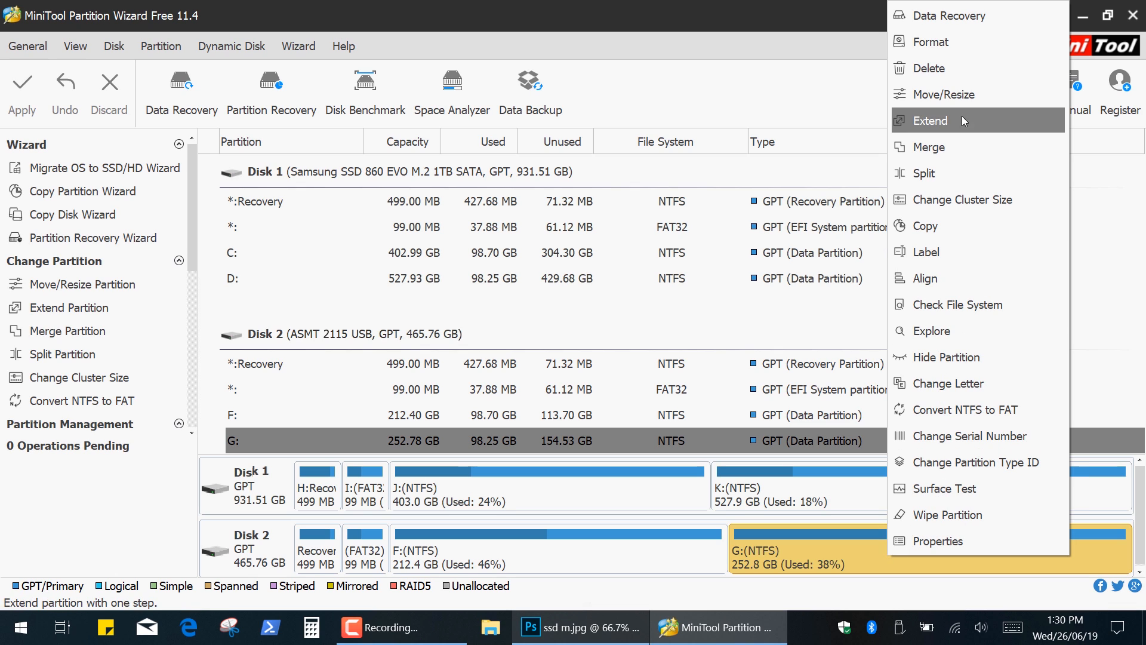
{"action": "left_click", "coordinate": [931, 68]}
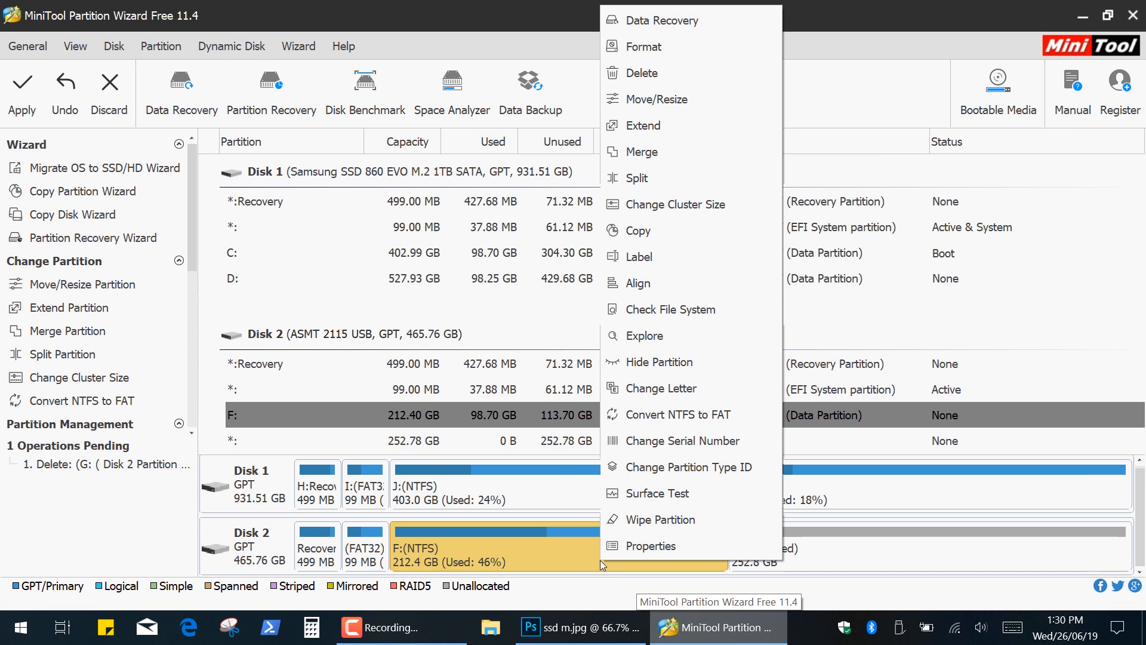
{"action": "left_click", "coordinate": [642, 72]}
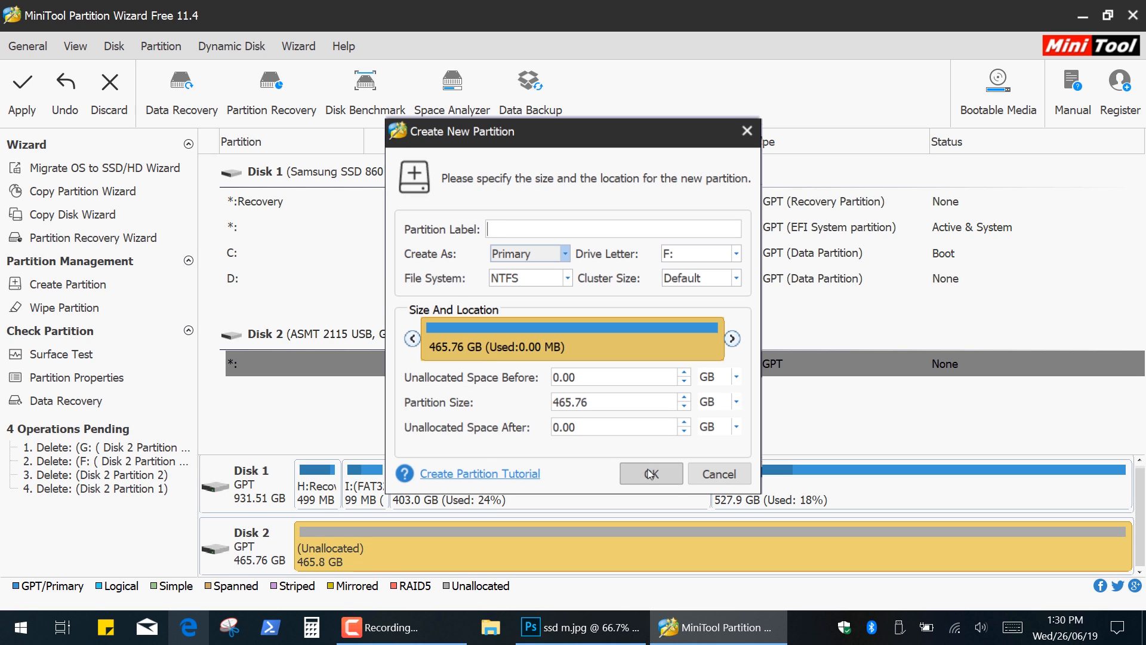
{"action": "left_click", "coordinate": [649, 473]}
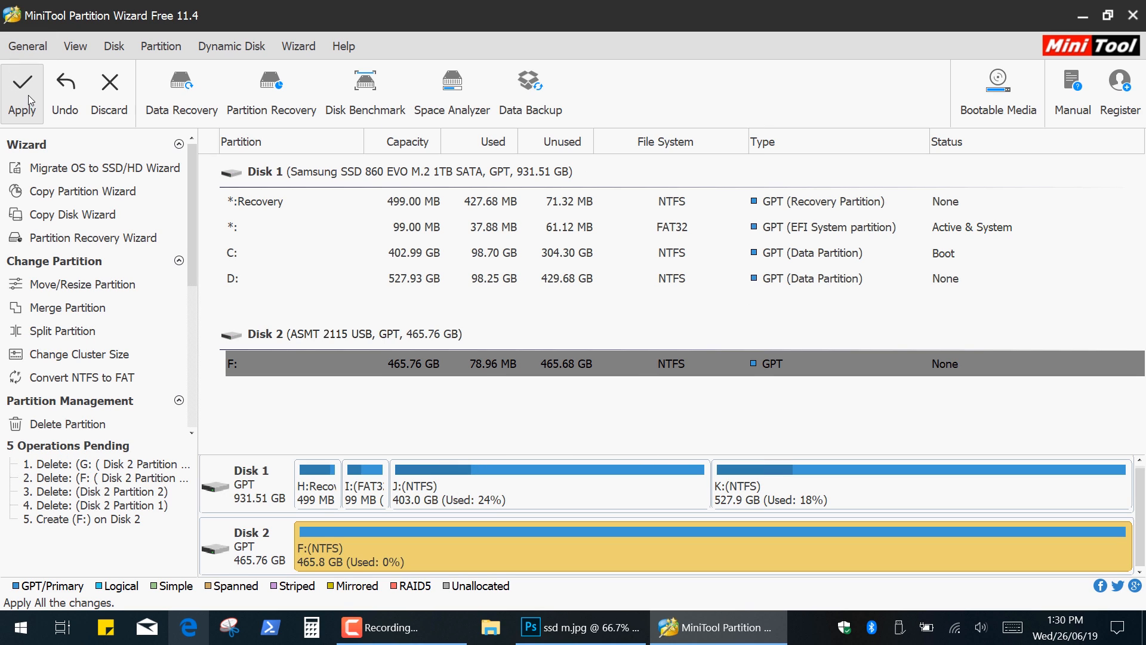
{"action": "left_click", "coordinate": [22, 95]}
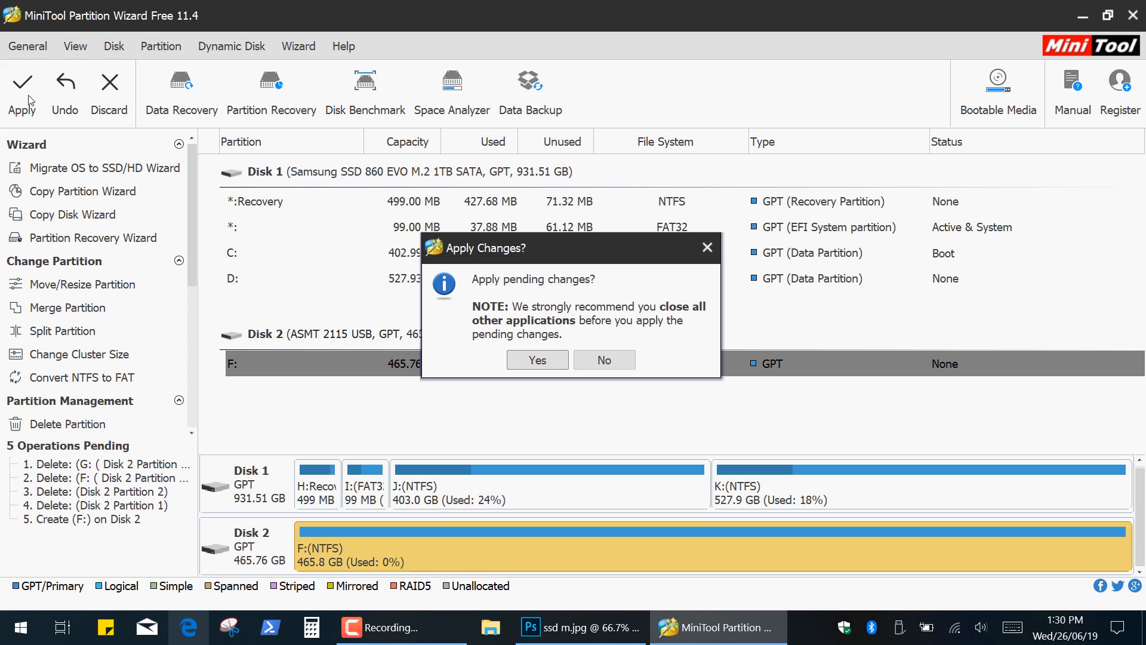